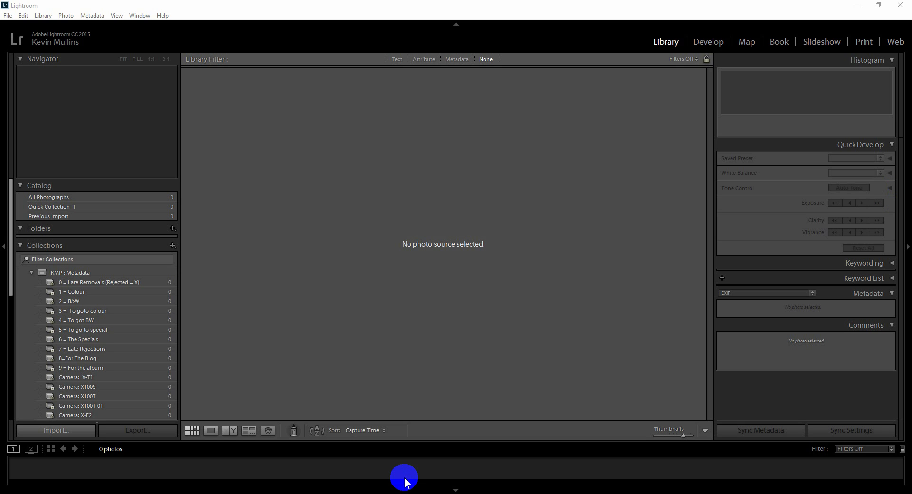
pyautogui.moveTo(125, 488)
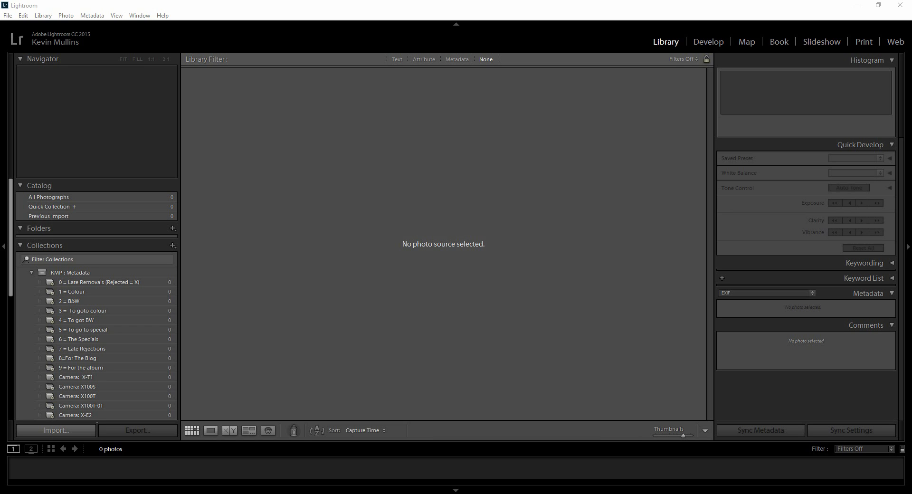
# In Preferences, give the Camera Raw cache at E:\RAW Cache a 20 GB maximum.
pyautogui.click(405, 478)
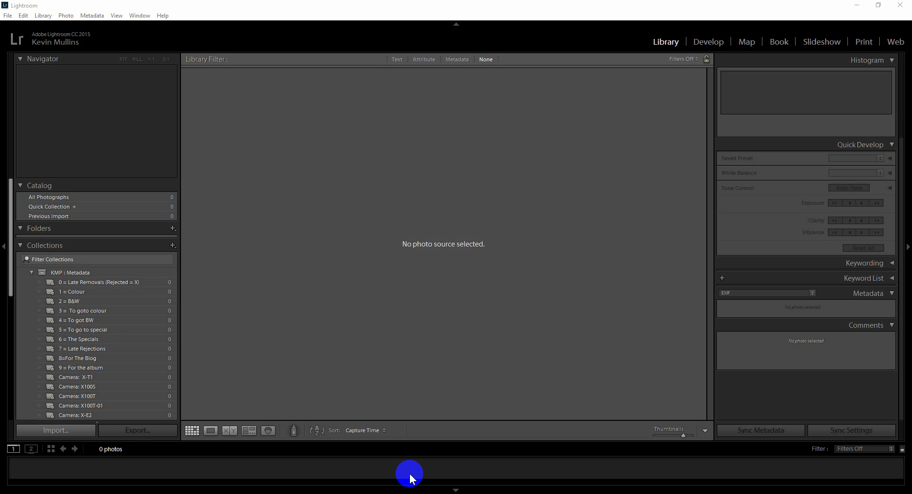
pyautogui.moveTo(142, 102)
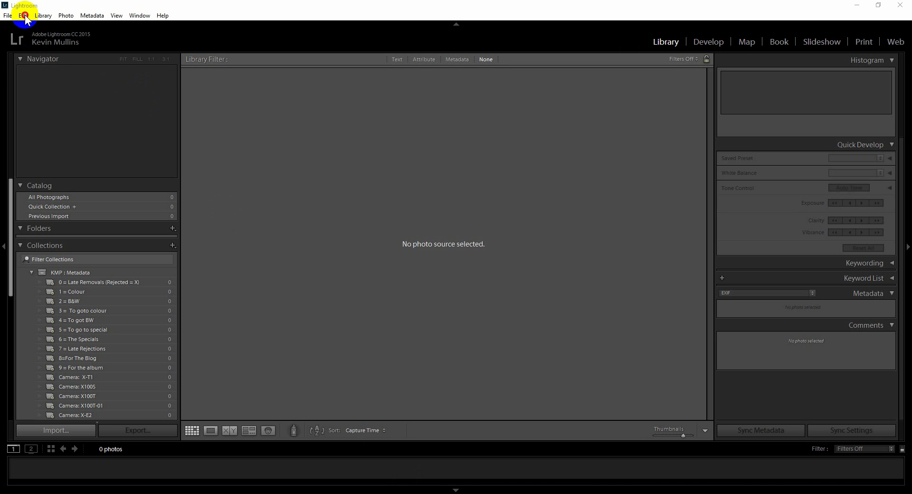
pyautogui.click(22, 16)
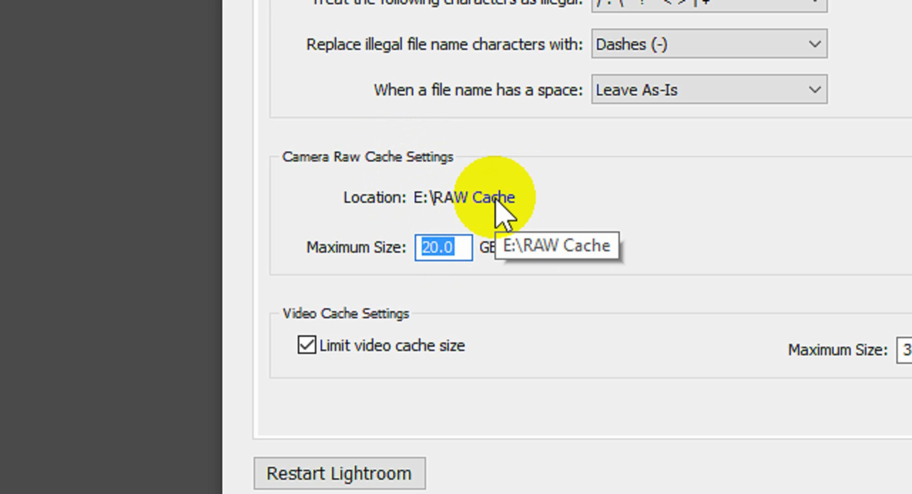
pyautogui.moveTo(502, 222)
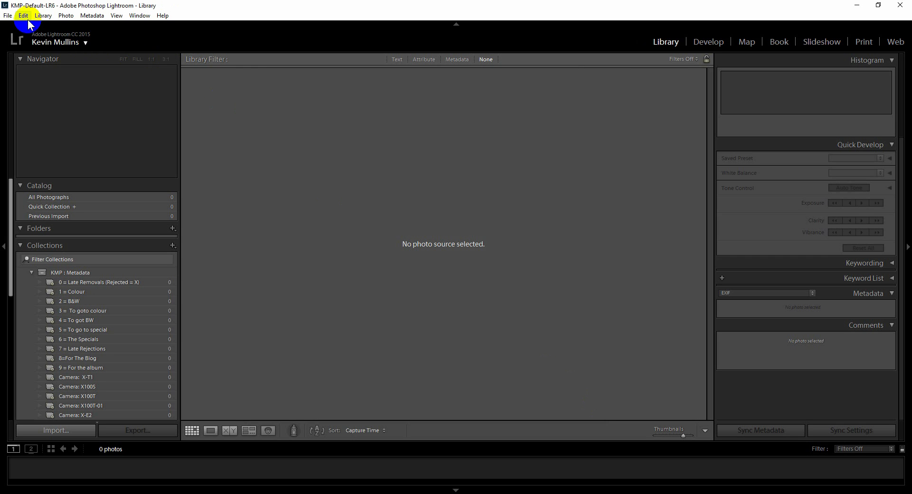
pyautogui.click(22, 15)
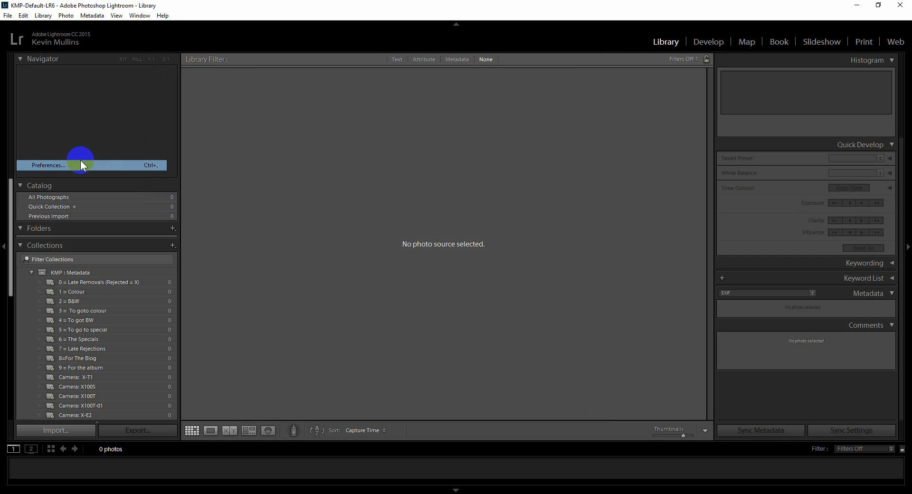
pyautogui.click(47, 164)
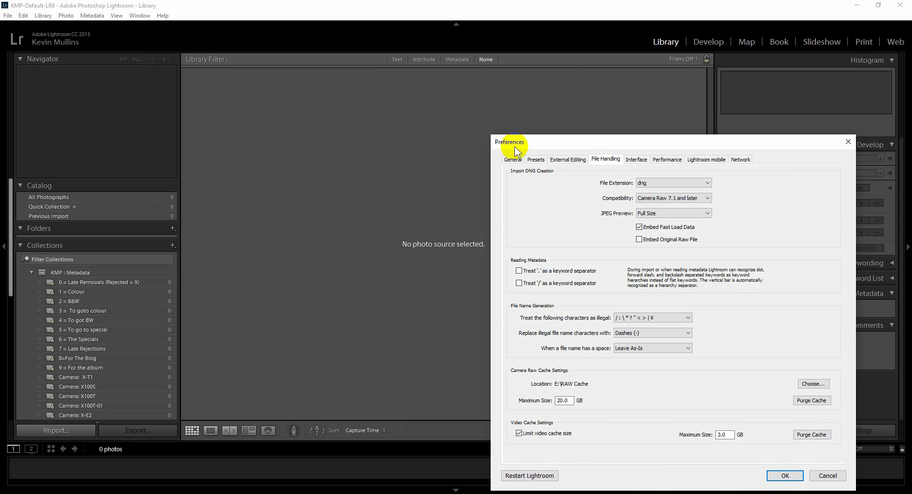
pyautogui.click(784, 475)
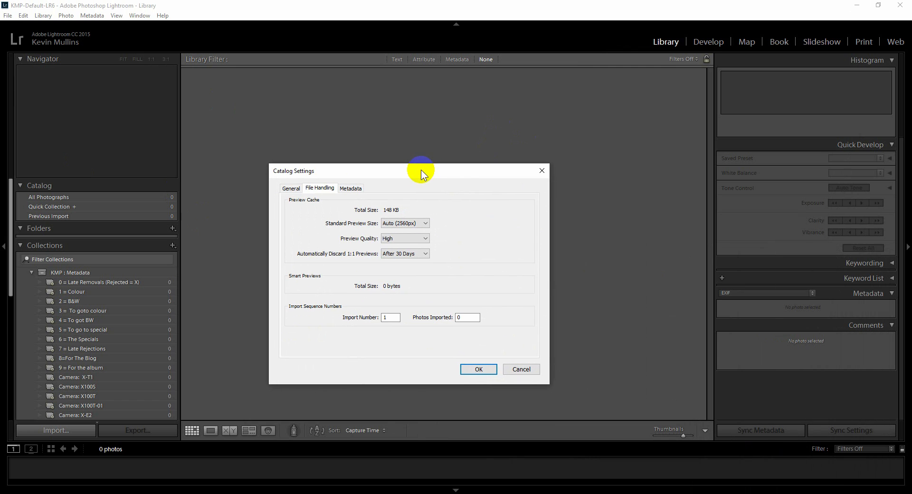
pyautogui.click(350, 188)
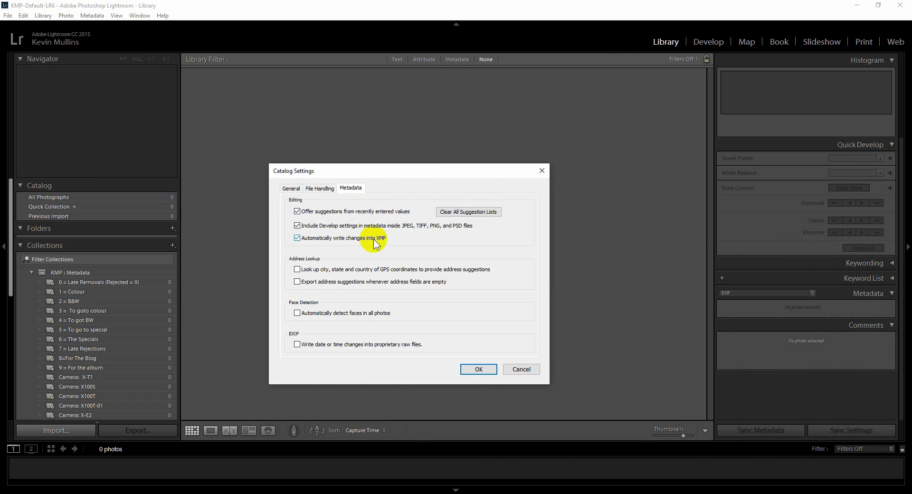
pyautogui.moveTo(315, 245)
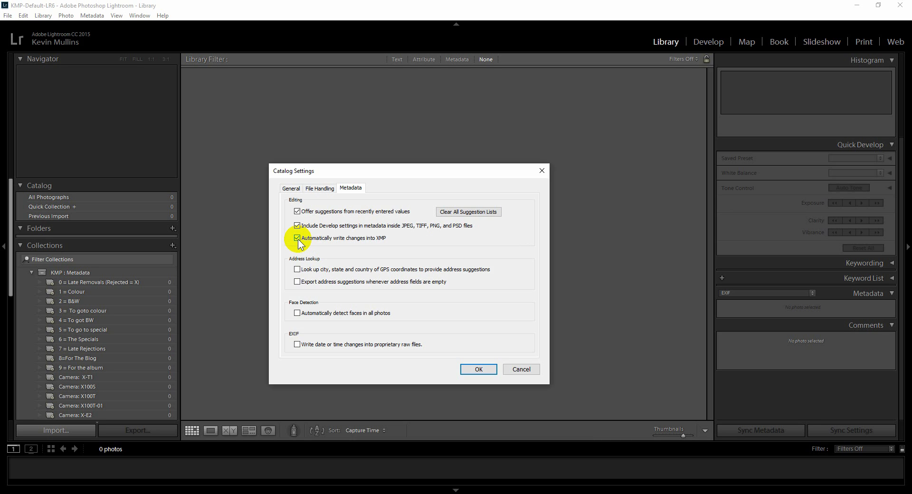
pyautogui.click(297, 238)
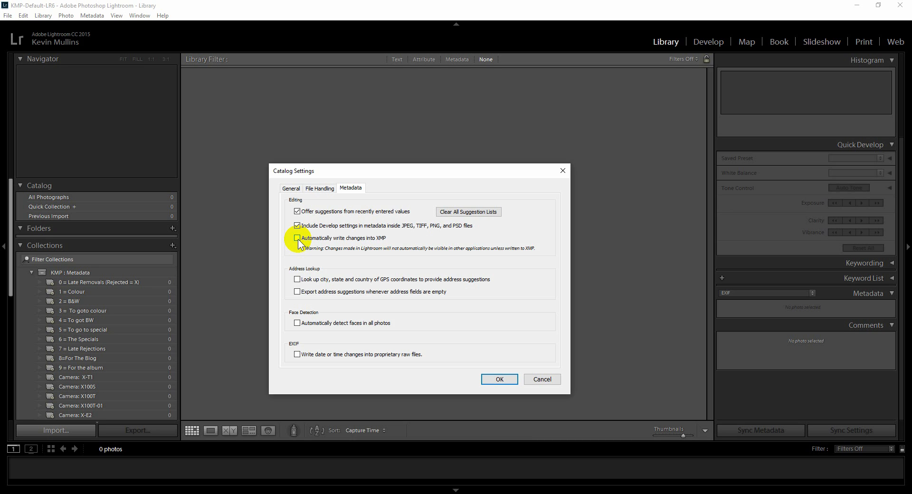
pyautogui.click(297, 238)
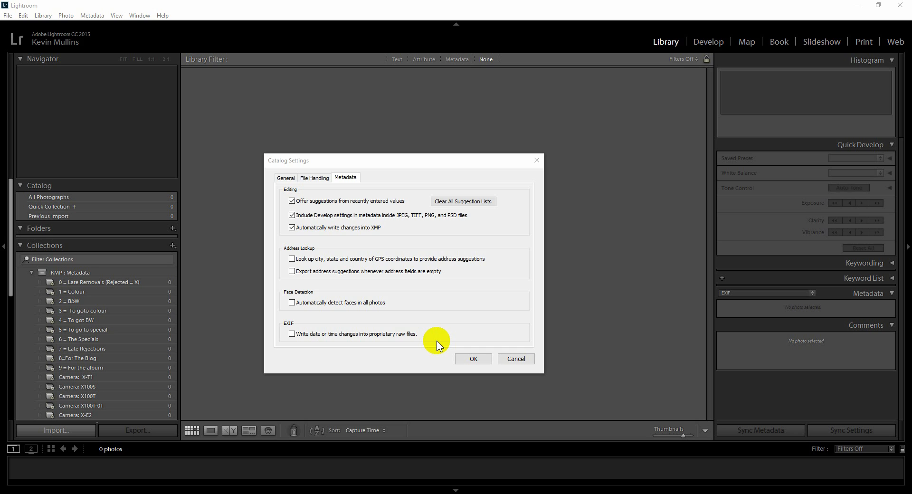
pyautogui.moveTo(517, 358)
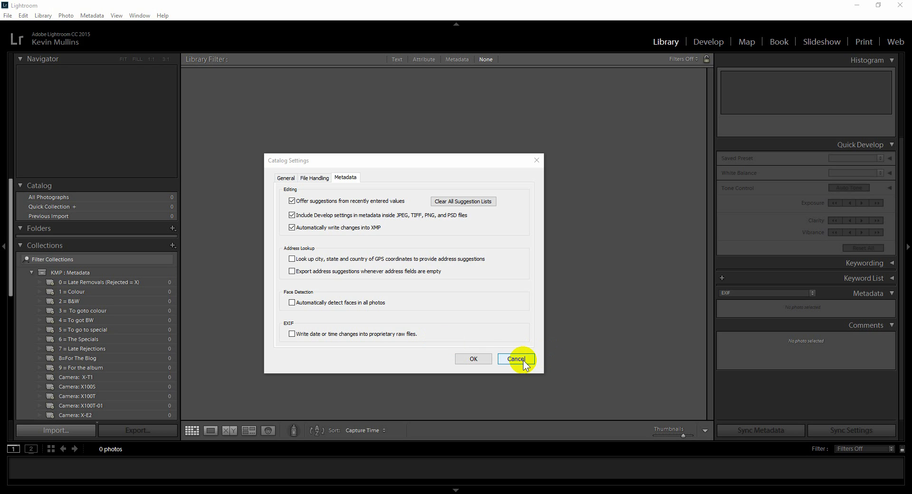
pyautogui.click(516, 359)
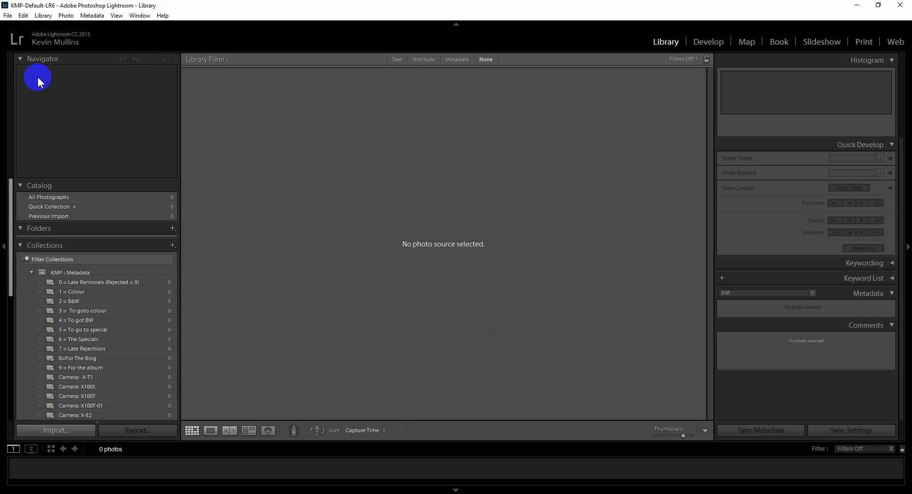
# Choose C:\temp\LR Performance\RAW as the import source.
pyautogui.click(56, 430)
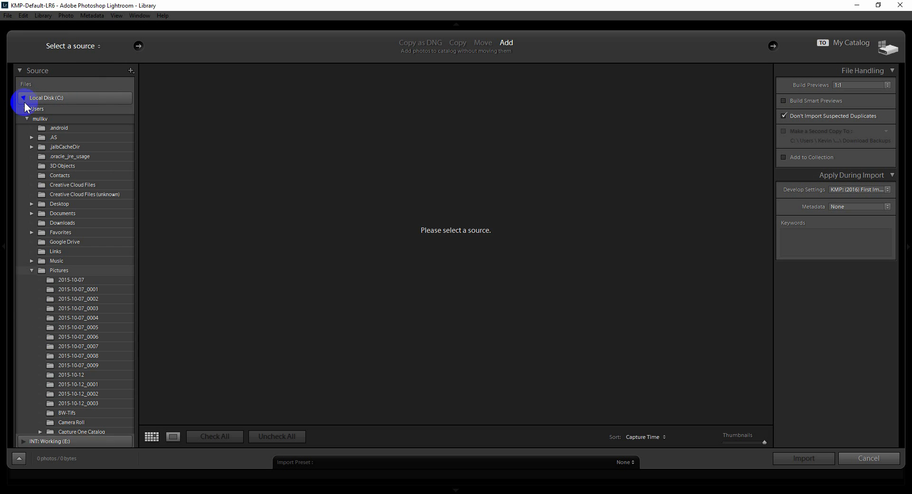
pyautogui.click(22, 97)
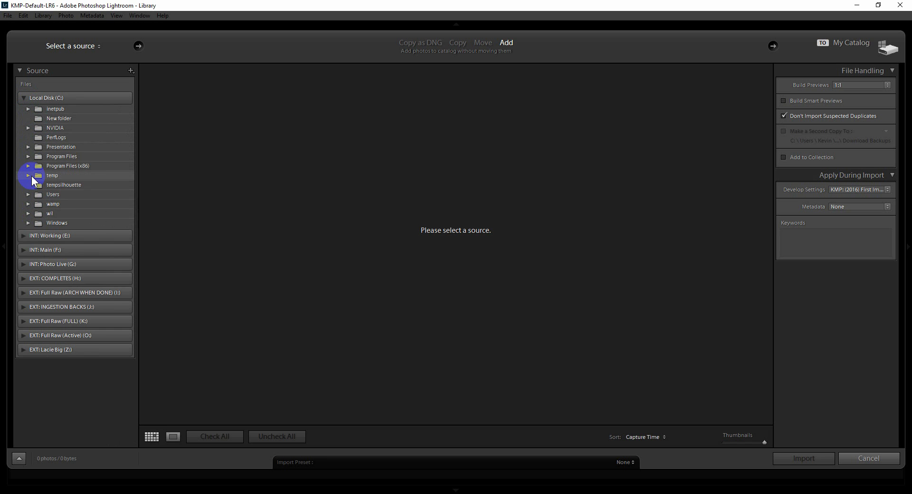
pyautogui.click(28, 175)
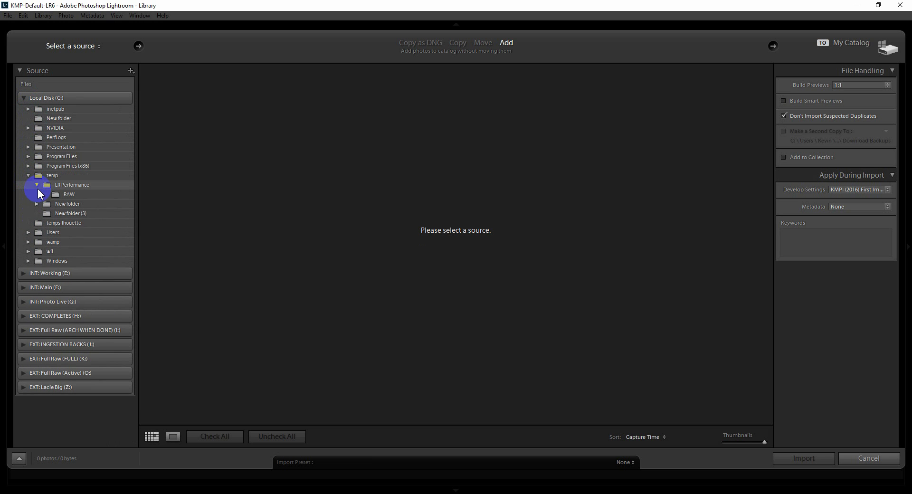
pyautogui.click(68, 193)
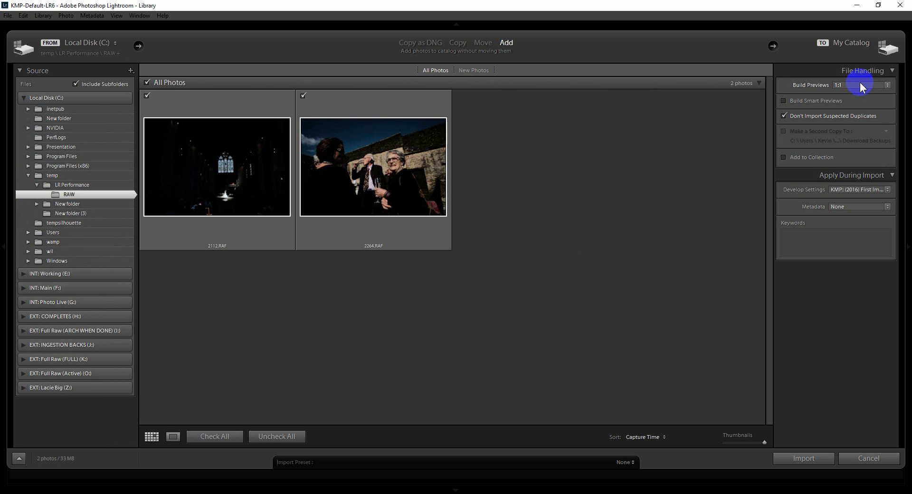
# Build Minimal previews plus Smart Previews and import the two RAW photos.
pyautogui.click(886, 85)
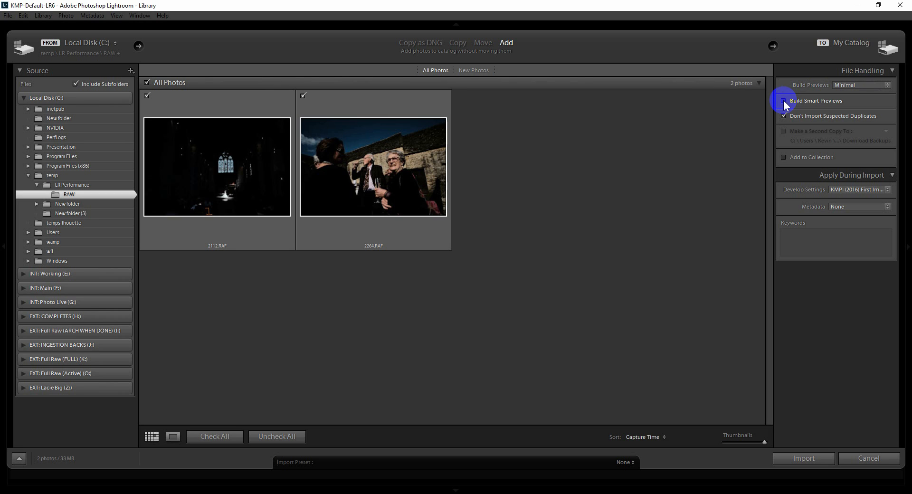
pyautogui.click(784, 100)
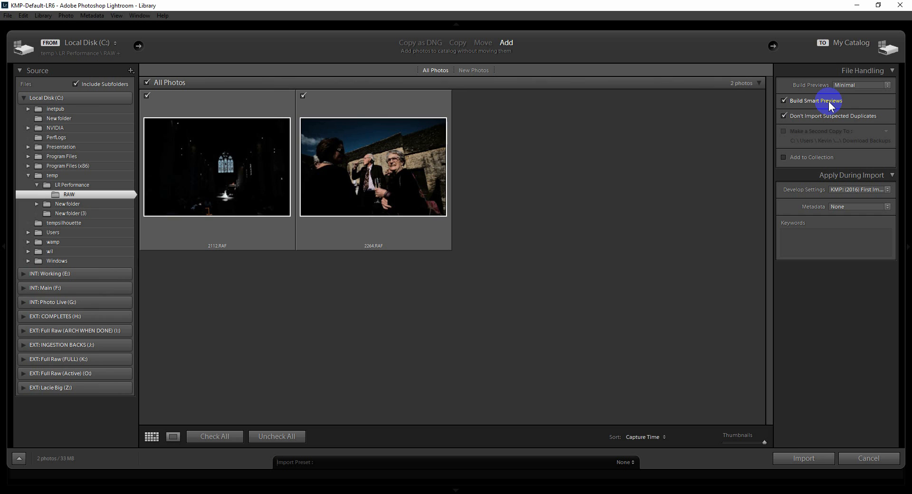
pyautogui.moveTo(825, 117)
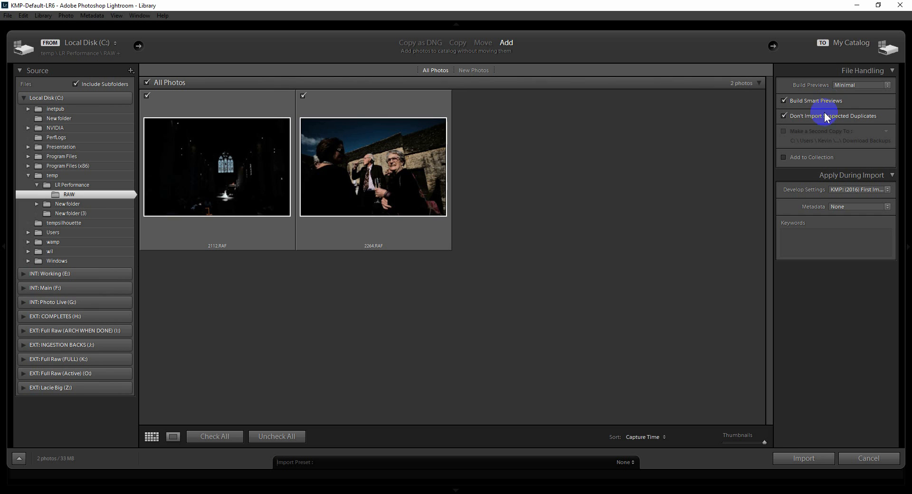
pyautogui.click(803, 458)
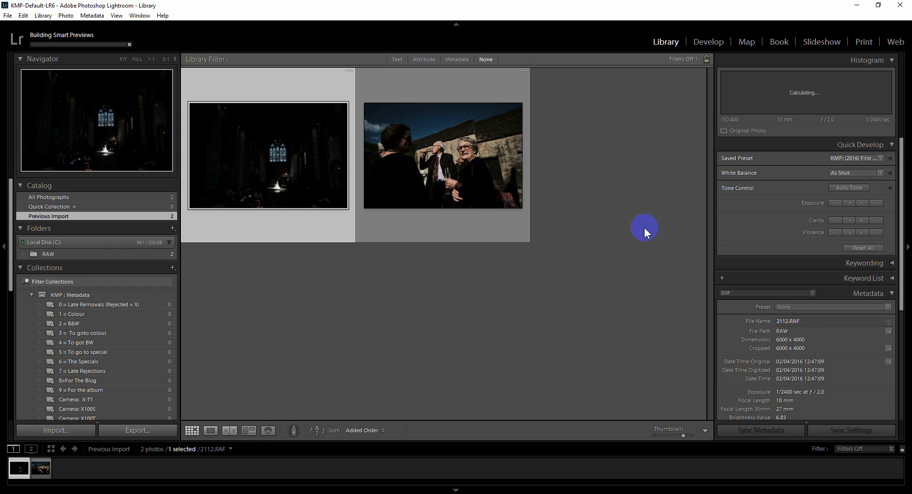
pyautogui.moveTo(287, 144)
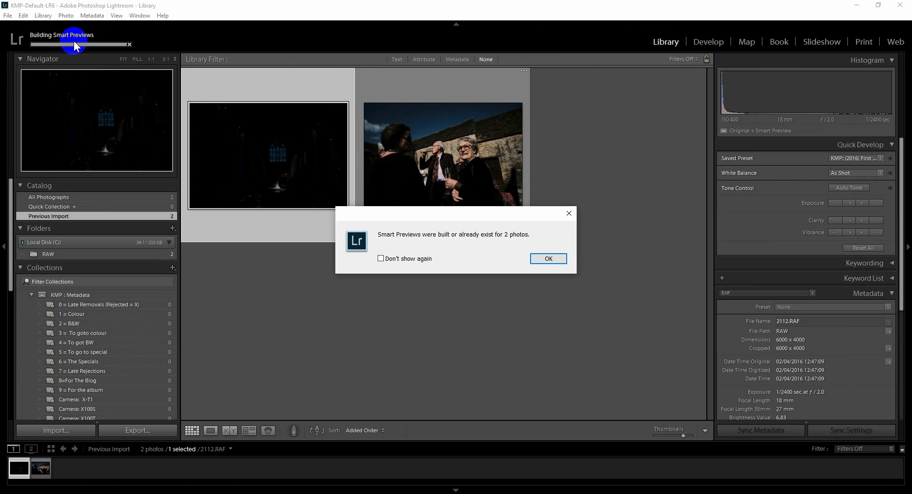
# Confirm the built smart previews and verify the 'Original + Smart Preview' status.
pyautogui.click(548, 258)
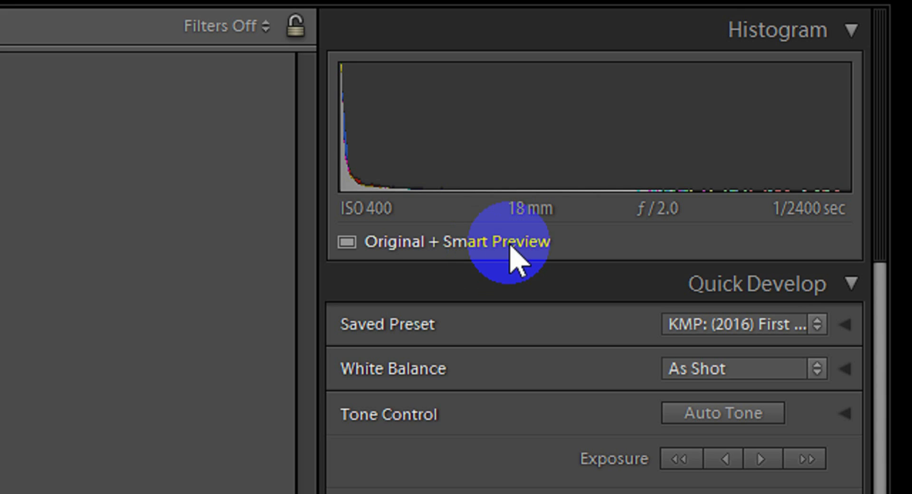
pyautogui.click(8, 15)
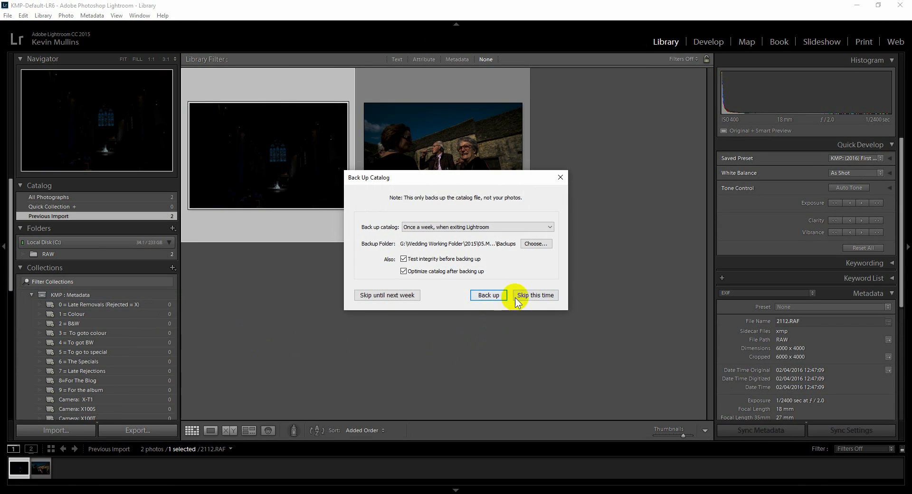
# Skip the catalog backup and rename the RAW folder to RAW.Off.
pyautogui.click(535, 295)
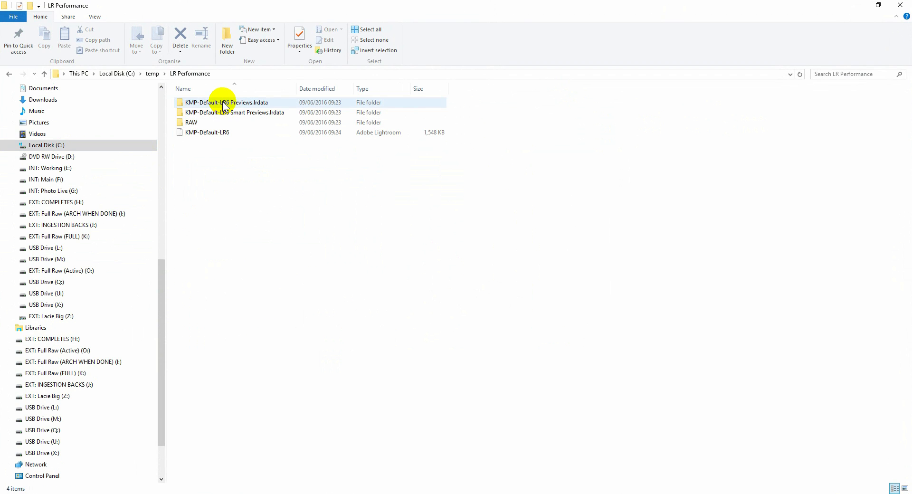
pyautogui.click(191, 122)
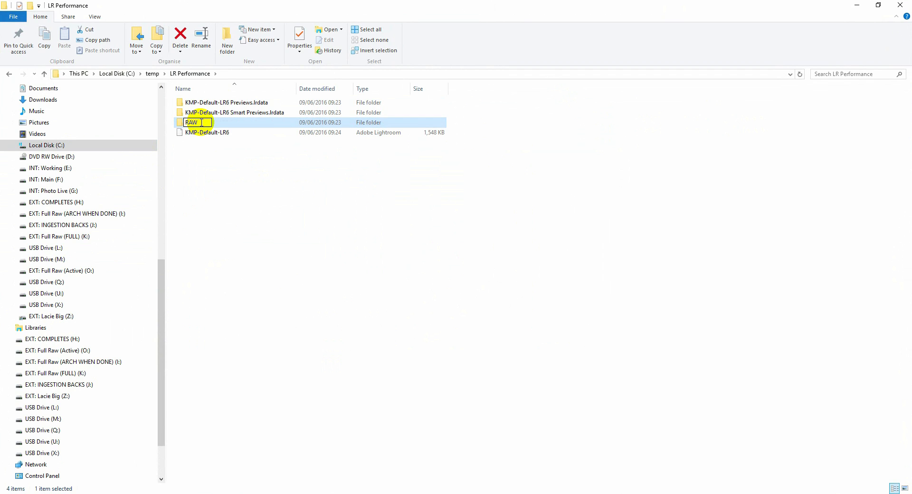
pyautogui.write('.0')
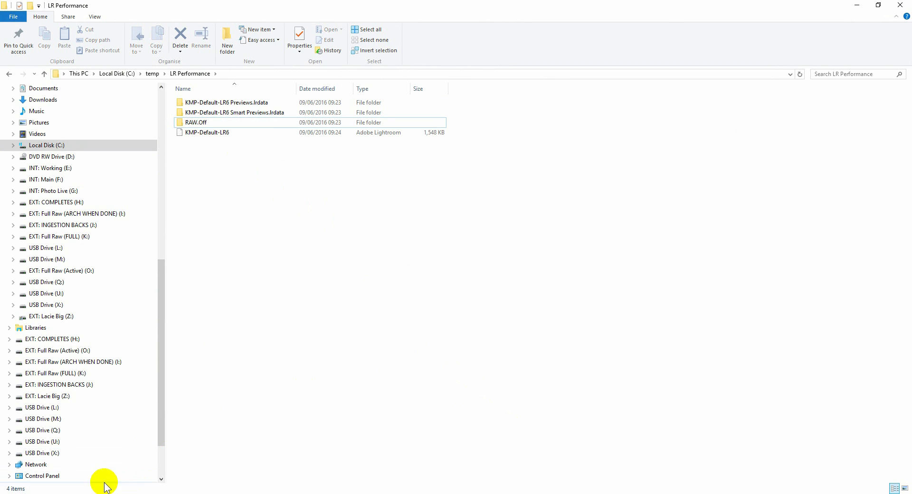
pyautogui.click(93, 484)
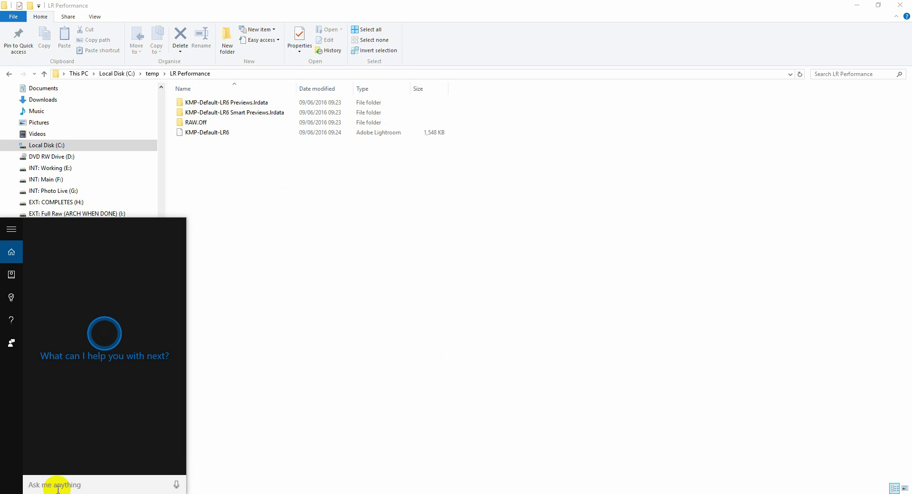
# Relaunch Lightroom via search 'light' and view 2264.RAF in Loupe from its smart preview.
pyautogui.write('light')
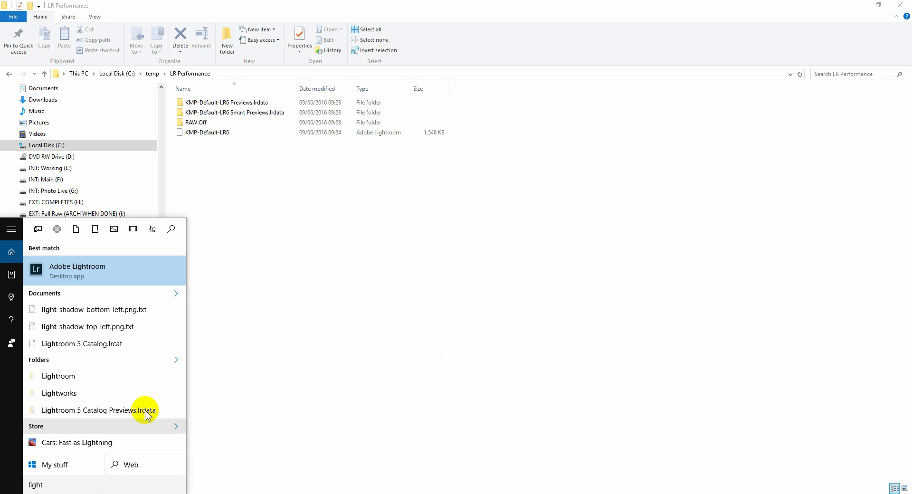
pyautogui.click(273, 257)
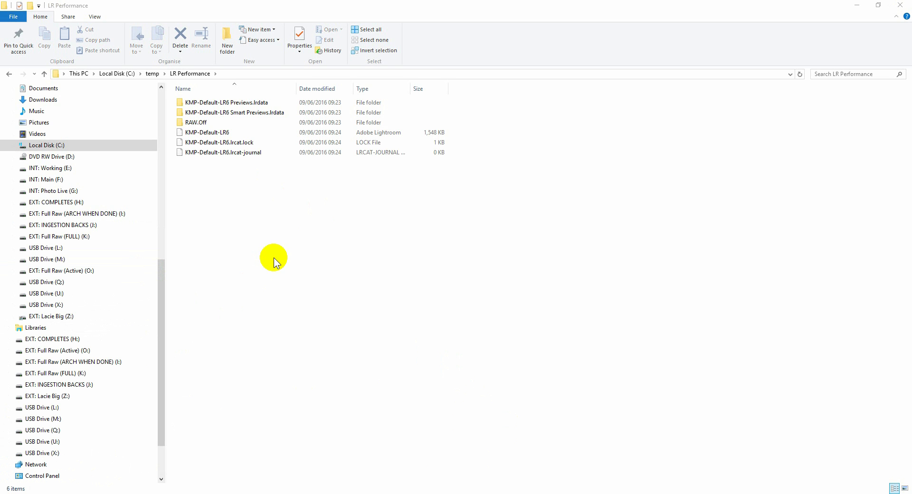
pyautogui.doubleClick(209, 132)
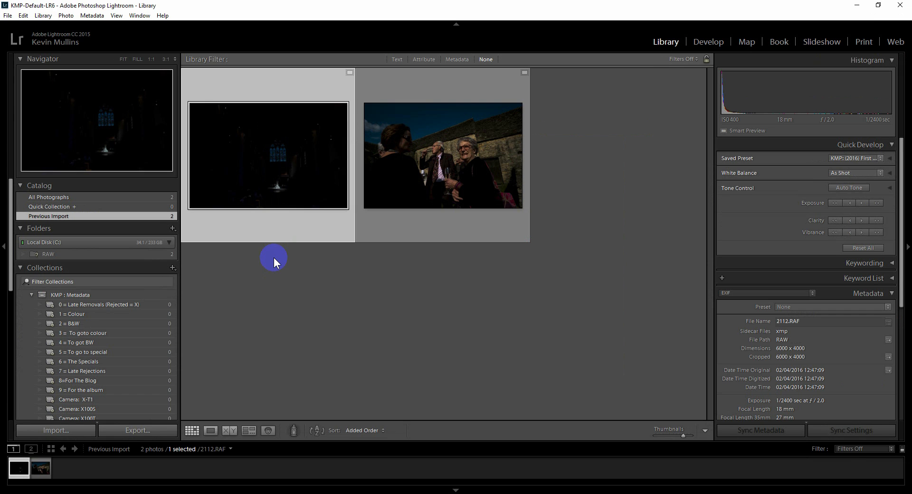
pyautogui.moveTo(747, 138)
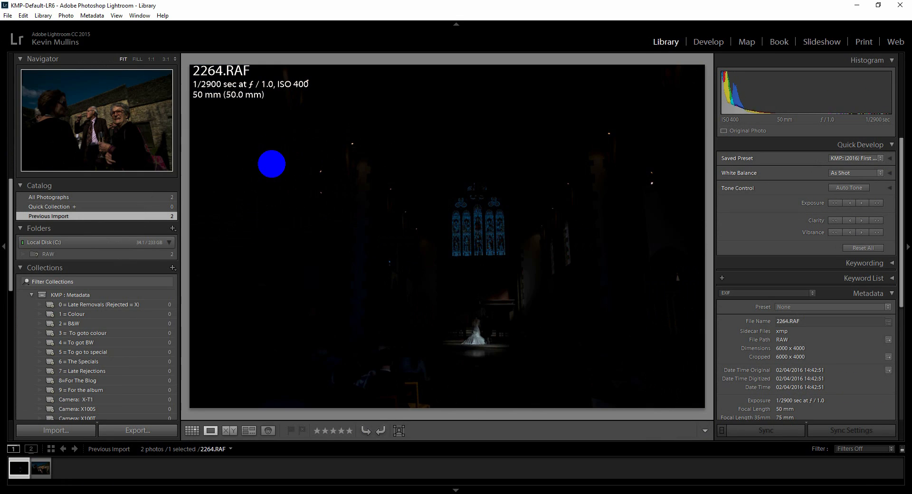
pyautogui.click(34, 475)
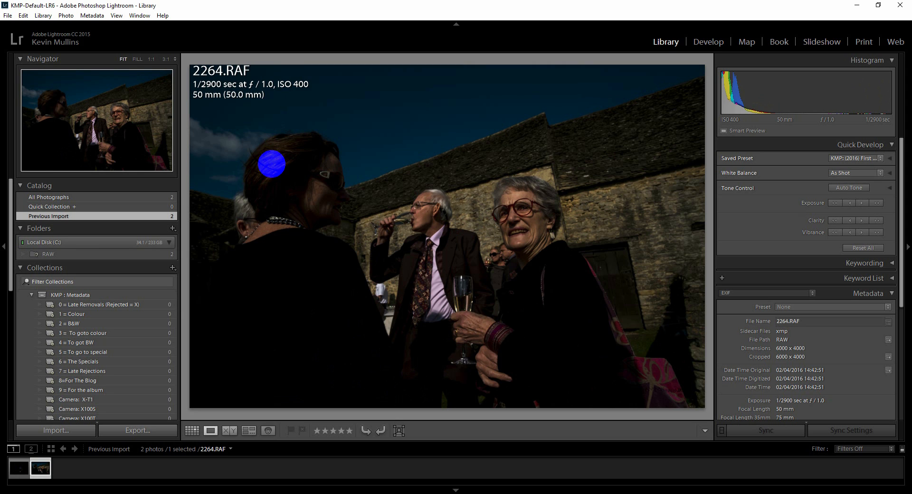
pyautogui.moveTo(271, 164); pyautogui.dragTo(359, 223)
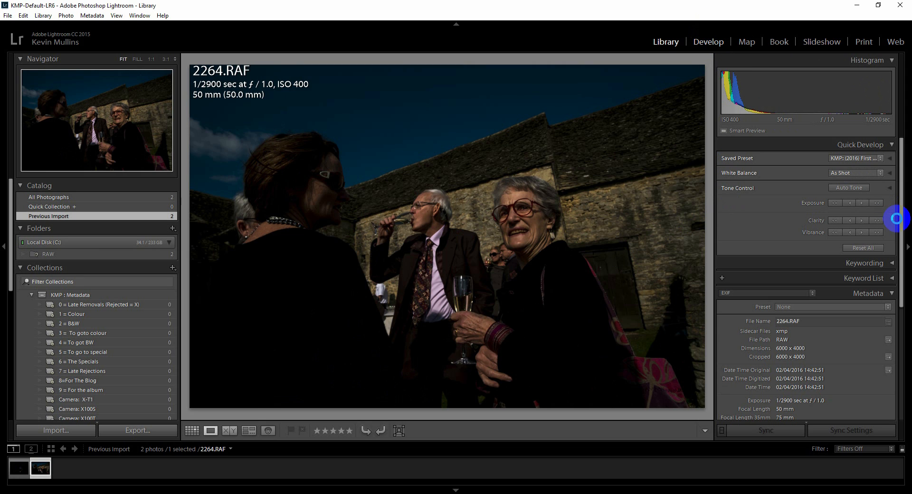
# In Develop, set Exposure +1.79, Highlights -26, Whites +29, Blacks -20, Clarity and Vibrance +15.
pyautogui.click(707, 42)
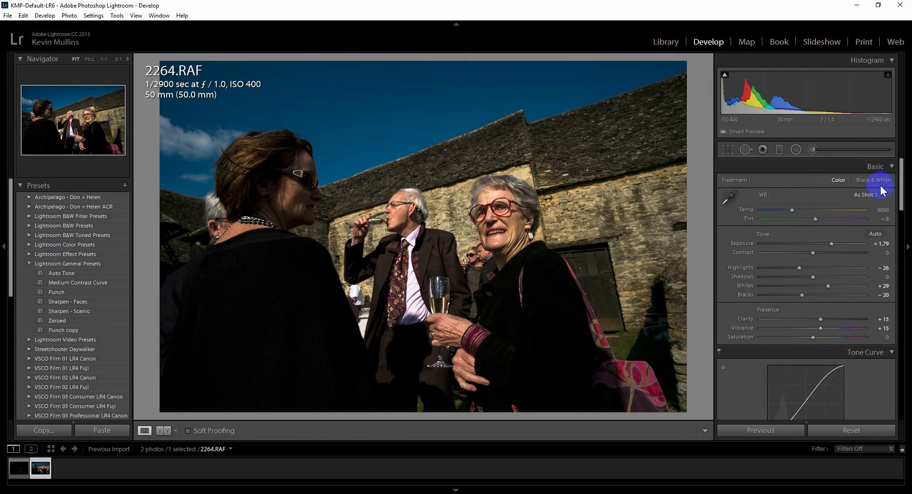
pyautogui.click(61, 273)
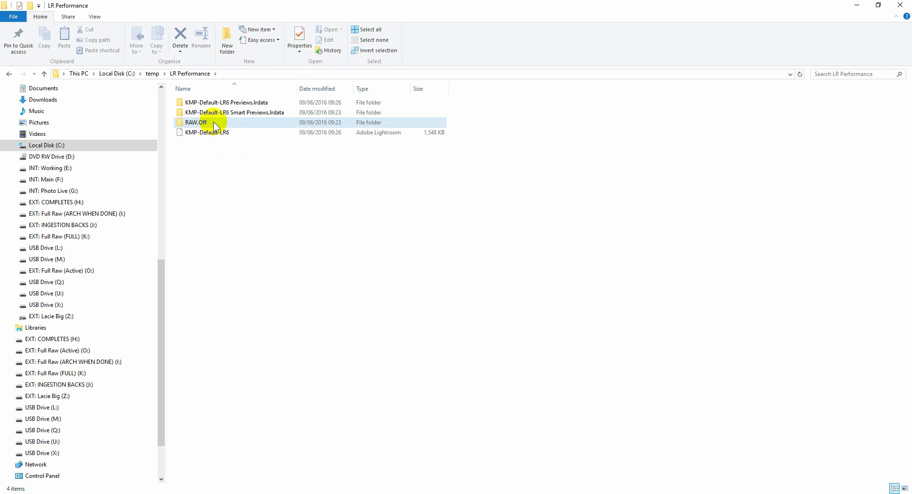
# Check RAW.Off's contents and rename the folder back to RAW.
pyautogui.doubleClick(194, 122)
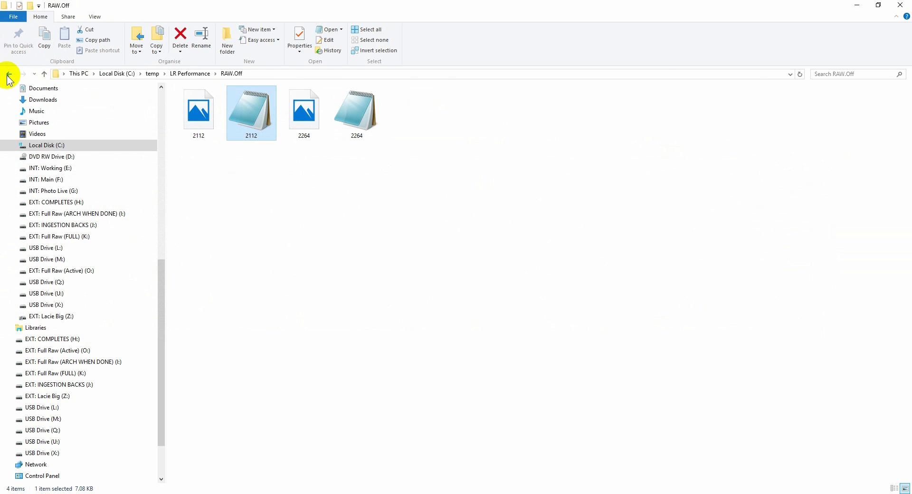
pyautogui.click(8, 76)
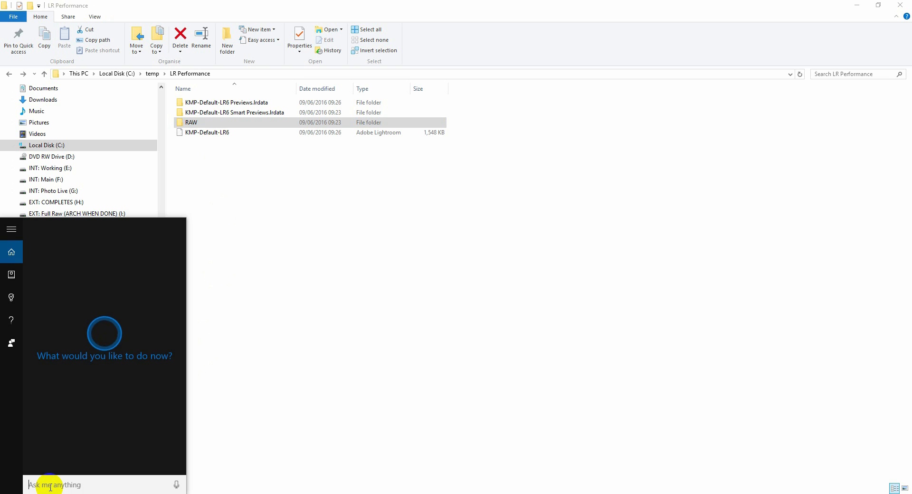
pyautogui.write('light')
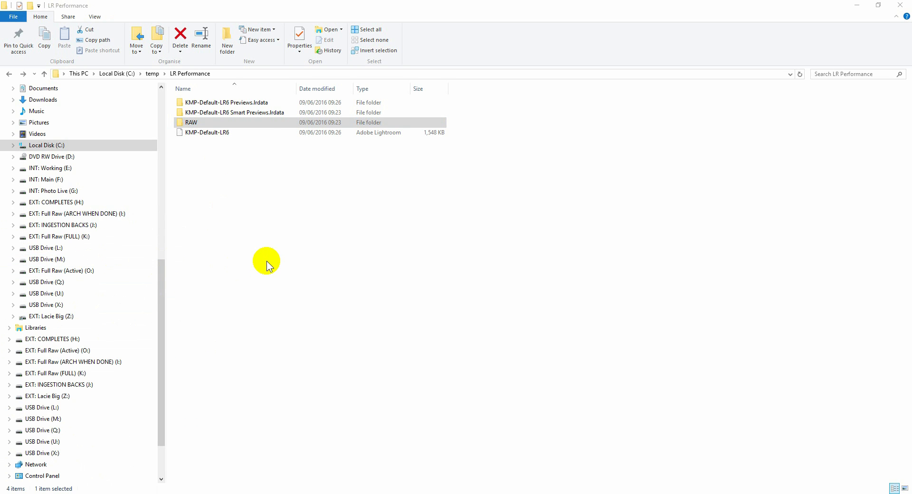
# Relaunch Lightroom, showing edited 2264.RAF in Develop as Original + Smart Preview.
pyautogui.doubleClick(207, 132)
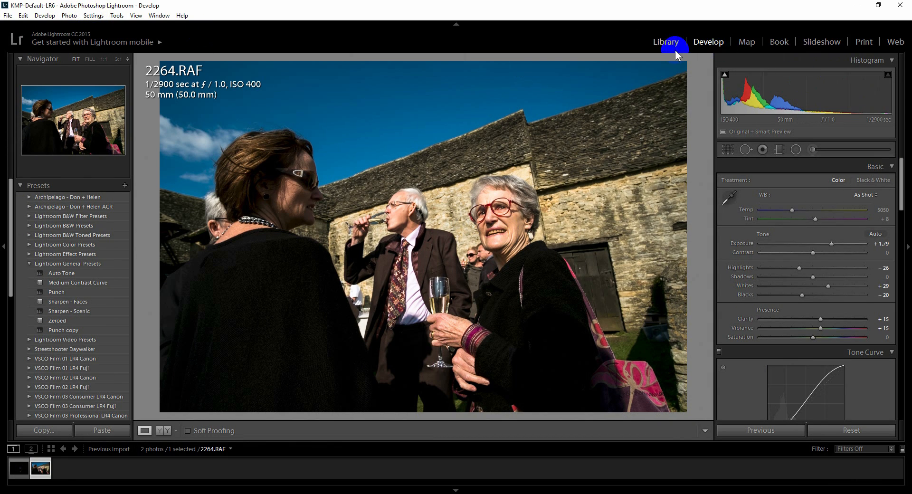
# Switch to Library and run Library > Previews > Build Smart Previews on 2264.RAF.
pyautogui.click(666, 42)
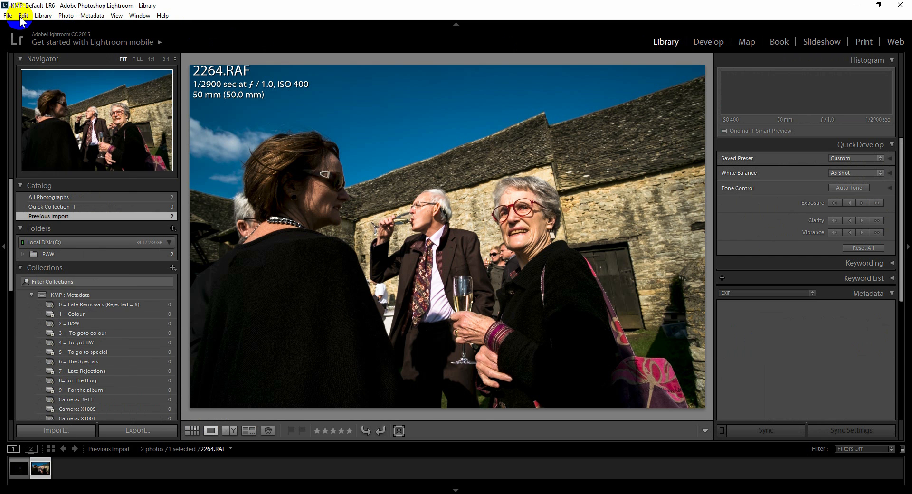
pyautogui.click(40, 16)
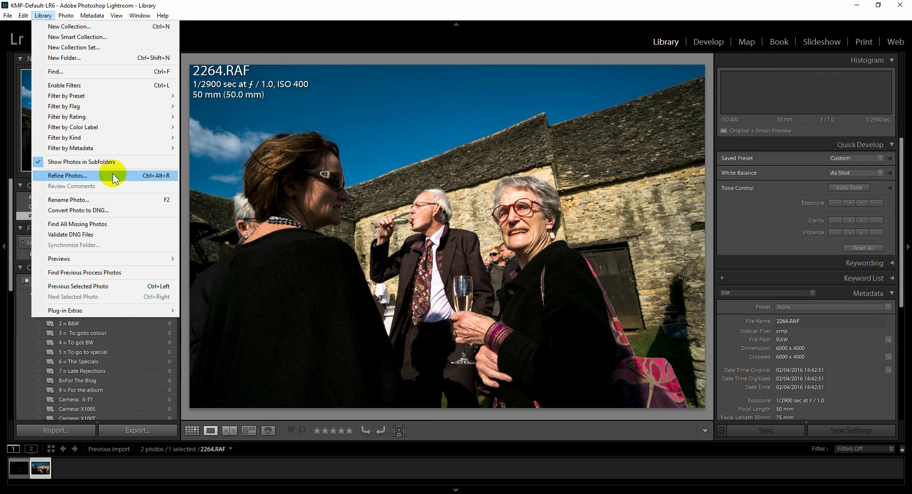
pyautogui.moveTo(59, 258)
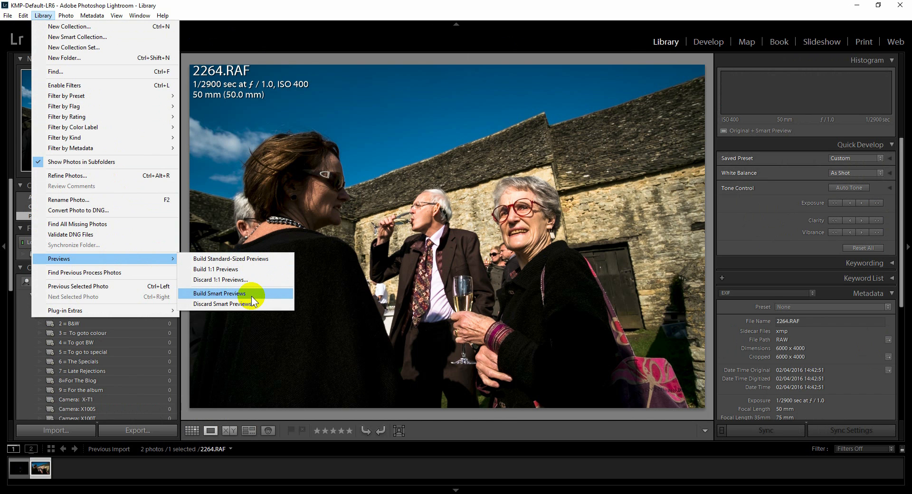
pyautogui.moveTo(237, 293)
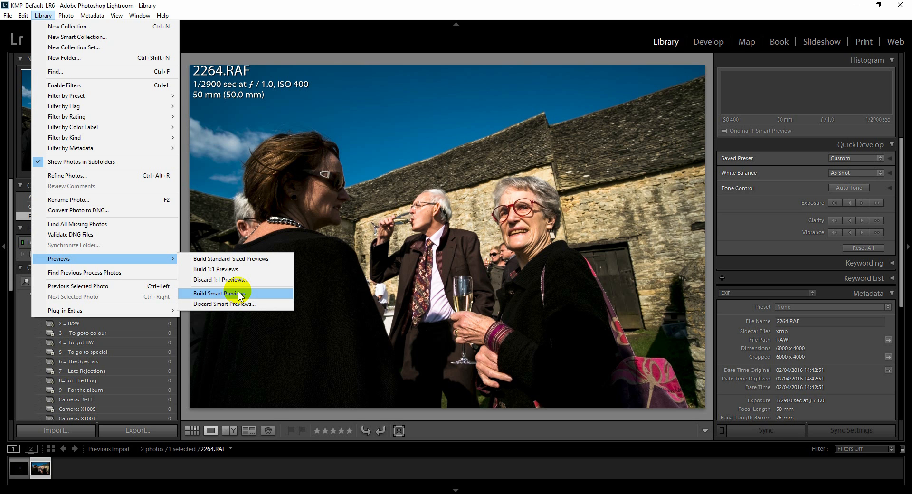
pyautogui.click(11, 18)
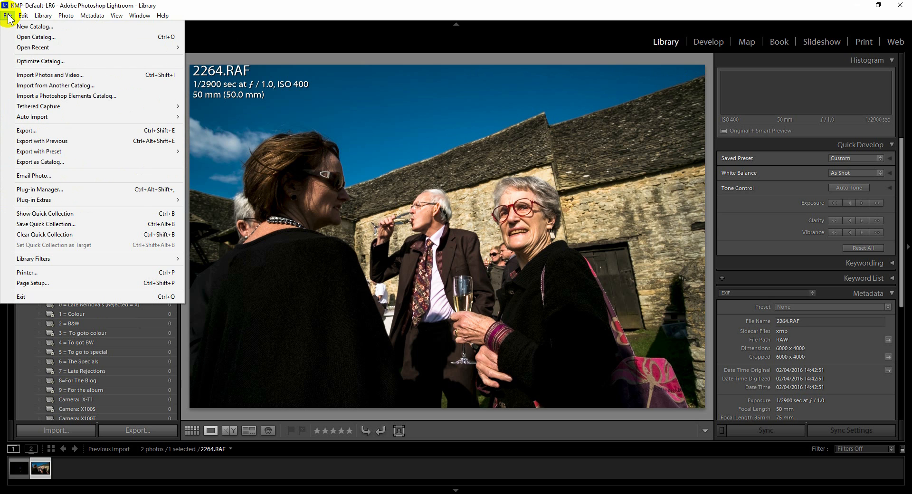
pyautogui.click(40, 61)
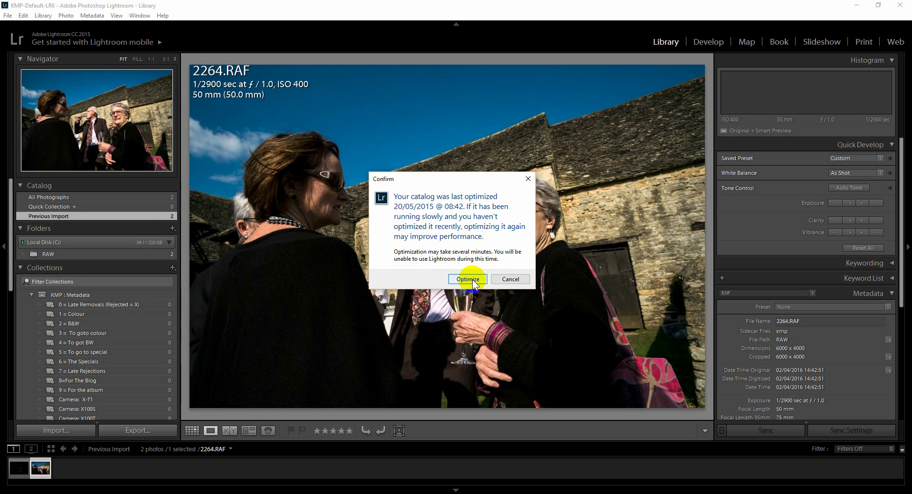
pyautogui.moveTo(510, 279)
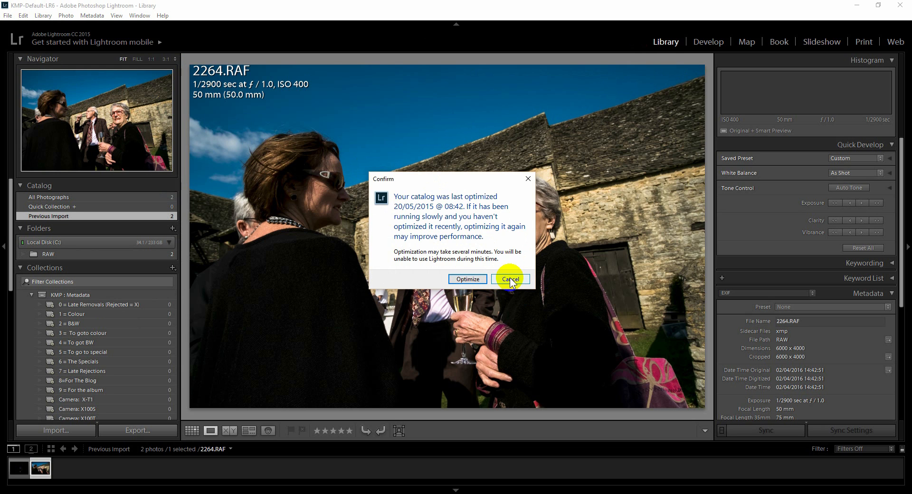
pyautogui.click(509, 279)
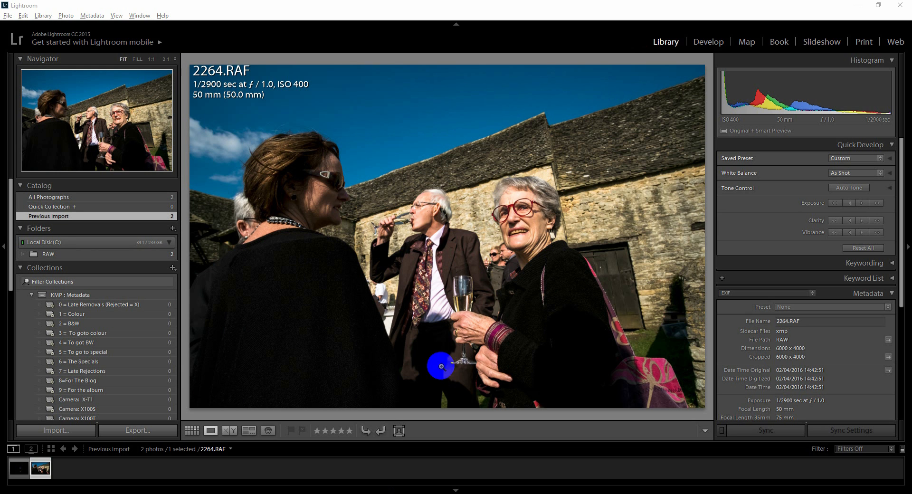